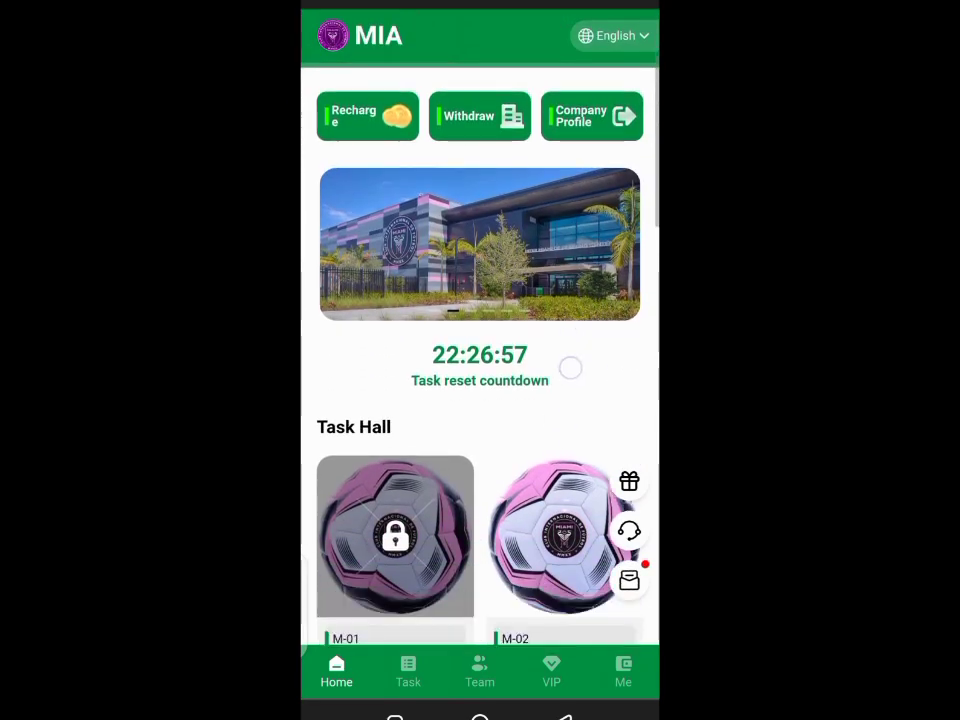
Complete the in-progress M-02 task and show the account overview with the 2.80 USDT balance
{"action": "scroll", "scroll_direction": "down", "scroll_amount": 3}
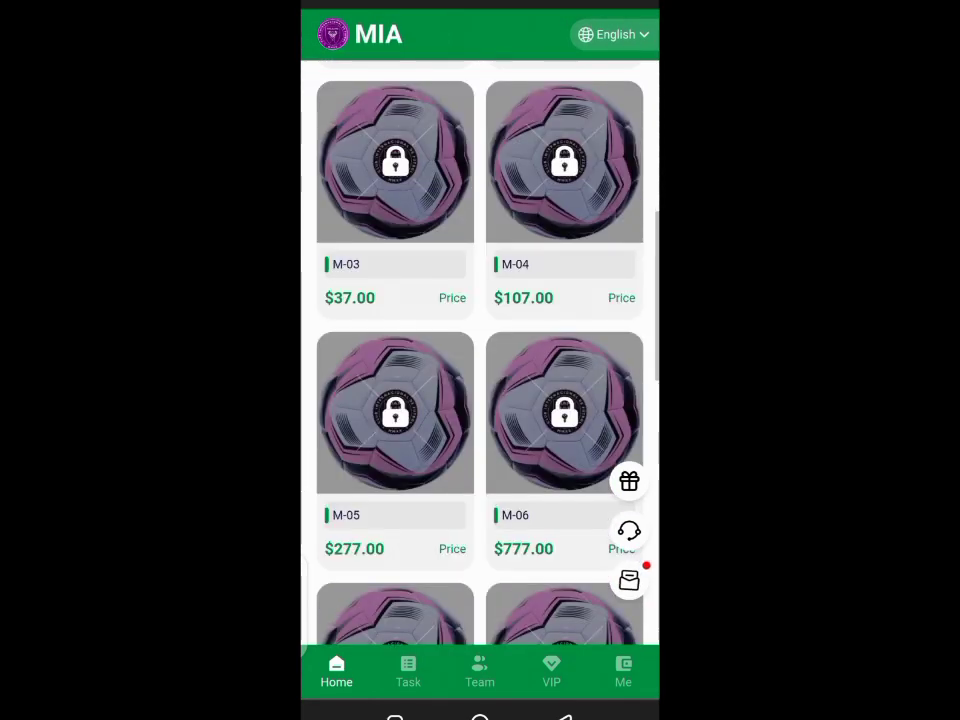
{"action": "scroll", "scroll_direction": "down", "scroll_amount": 3}
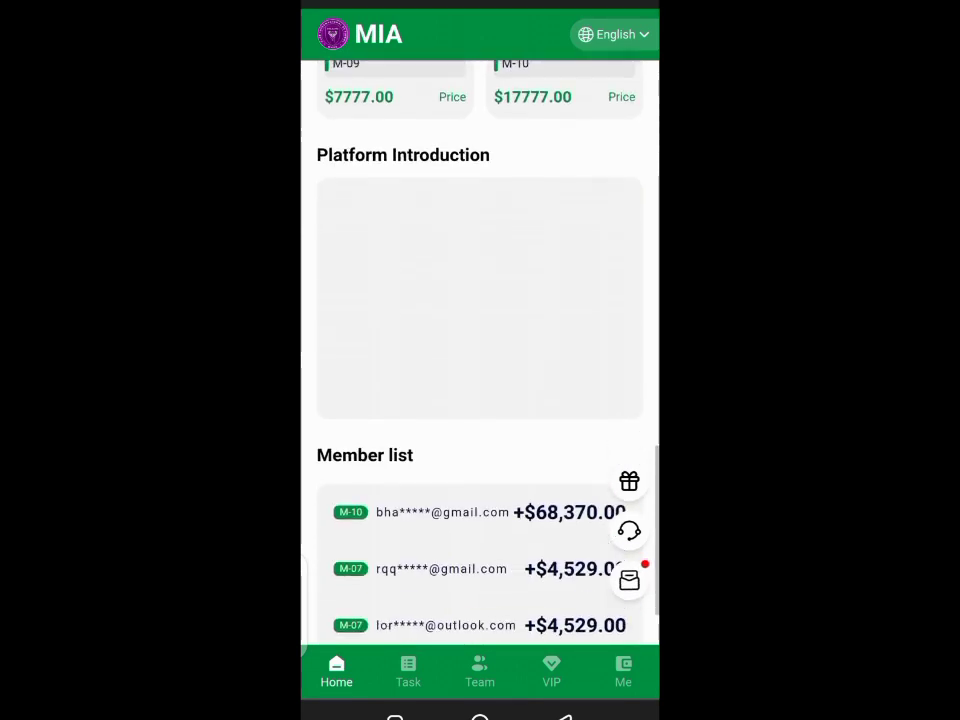
{"action": "scroll", "scroll_direction": "down", "scroll_amount": 3}
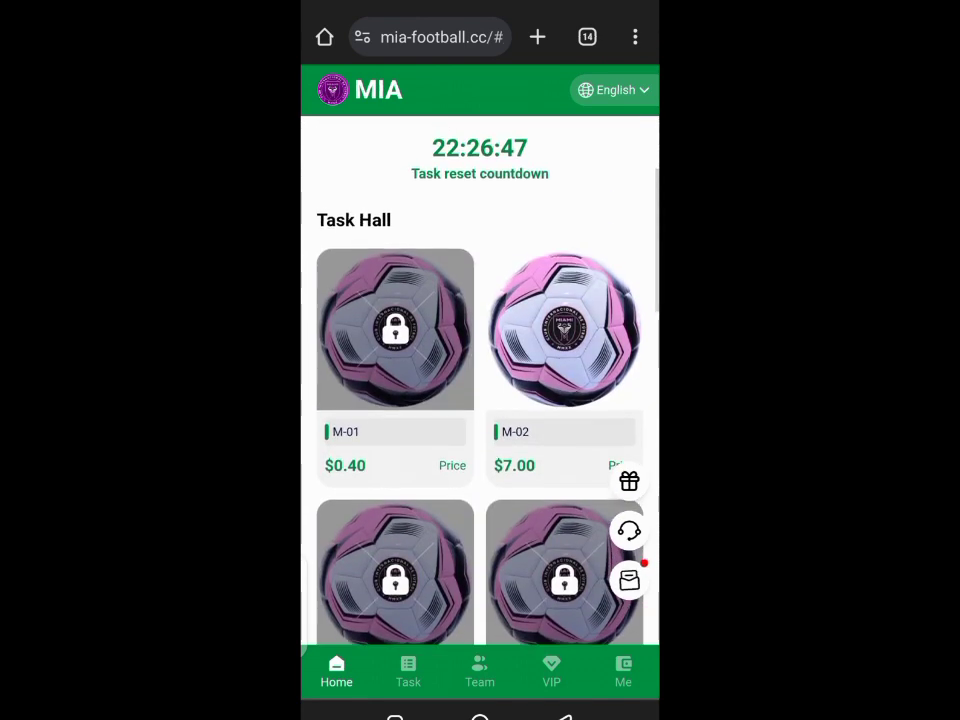
{"action": "left_click", "coordinate": [408, 670]}
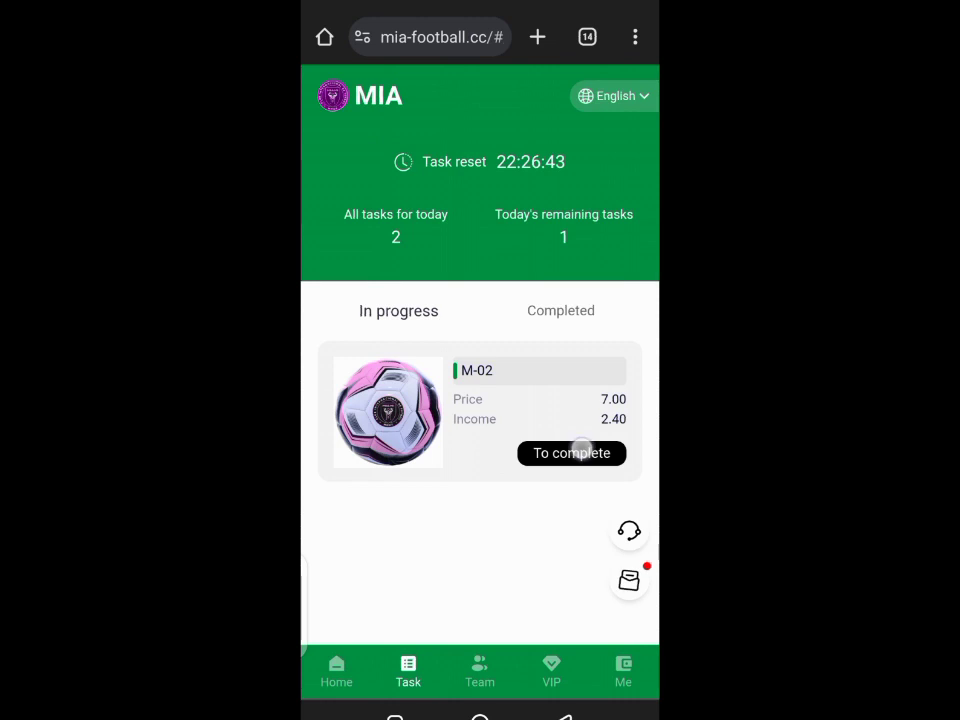
{"action": "left_click", "coordinate": [572, 452]}
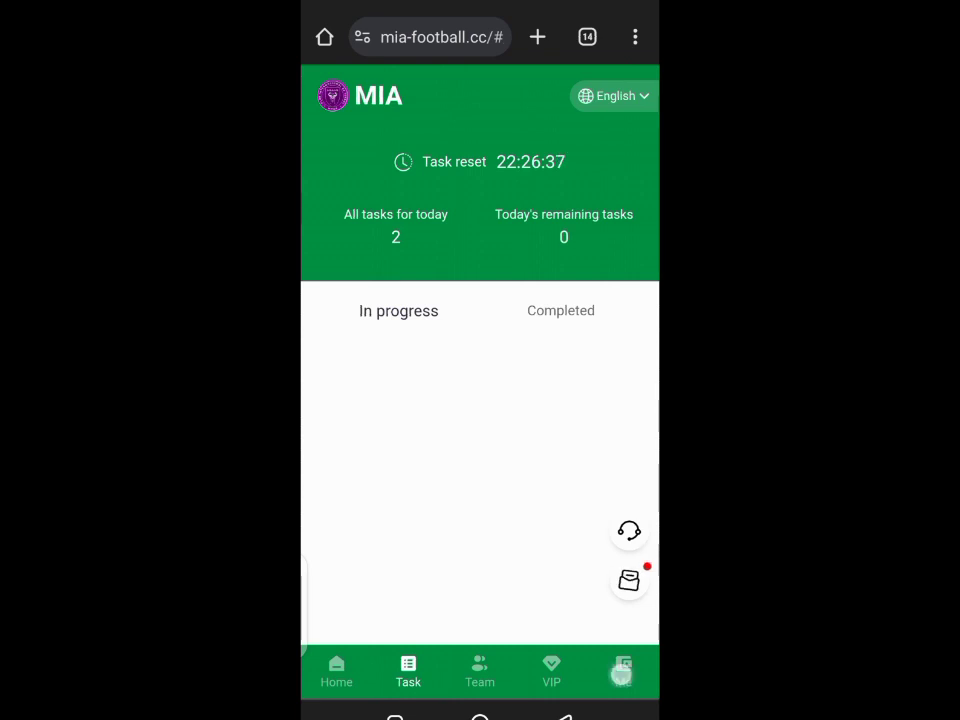
{"action": "left_click", "coordinate": [622, 670]}
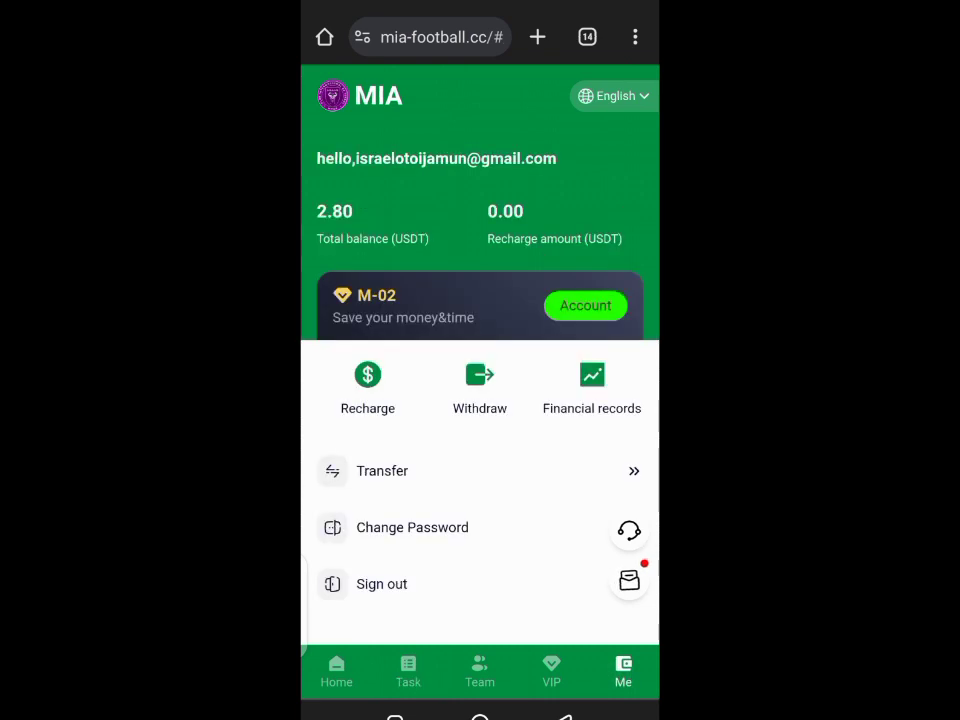
Start a withdrawal and set the amount to 2.8 USDT
{"action": "left_click", "coordinate": [480, 384]}
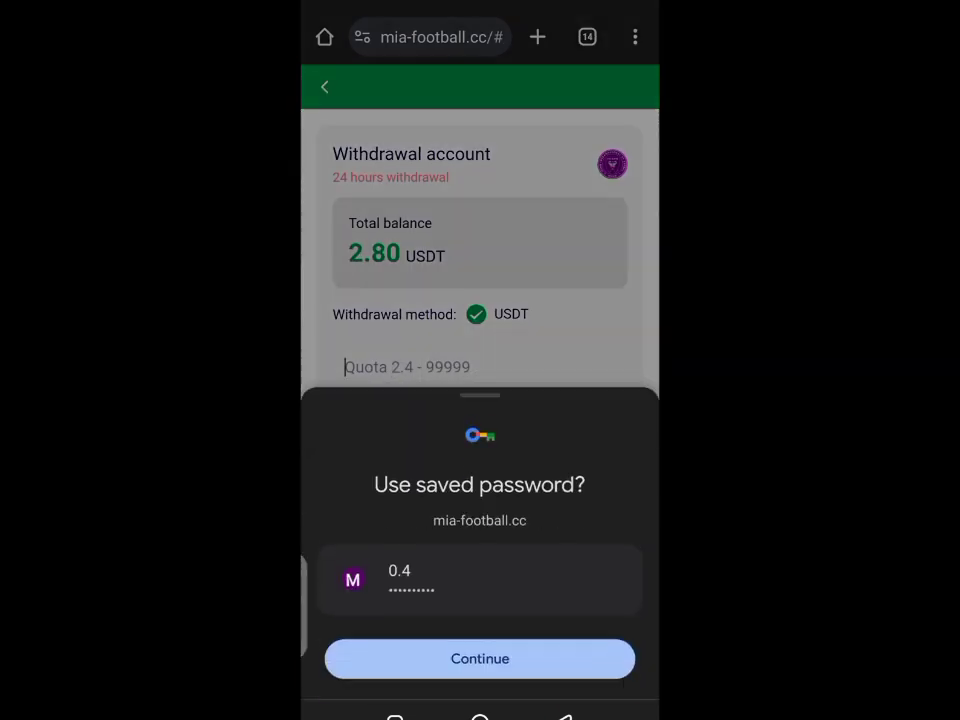
{"action": "left_click", "coordinate": [480, 658]}
{"action": "type", "text": "2"}
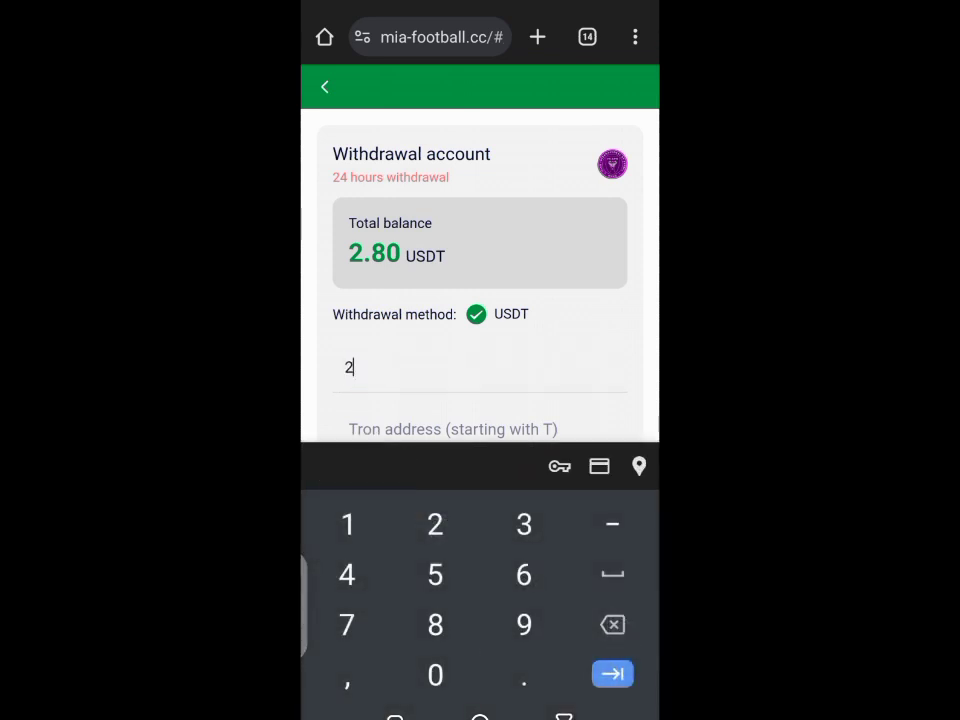
{"action": "type", "text": ".8"}
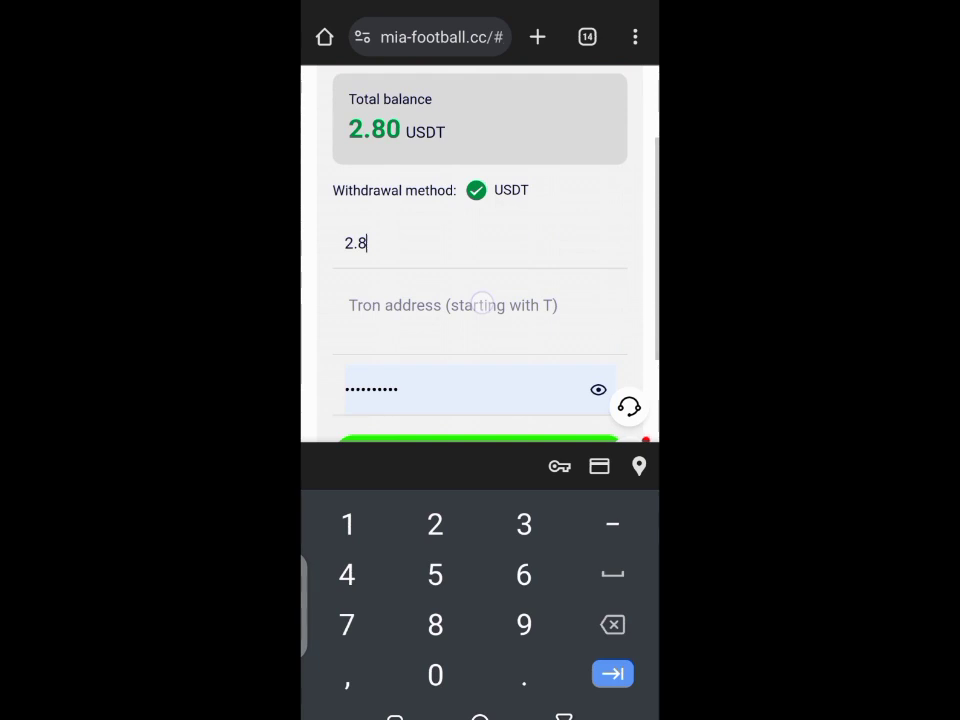
Paste the Tron receiving address and submit the 2.8 USDT withdrawal, leaving 0.00 USDT
{"action": "left_click", "coordinate": [452, 304]}
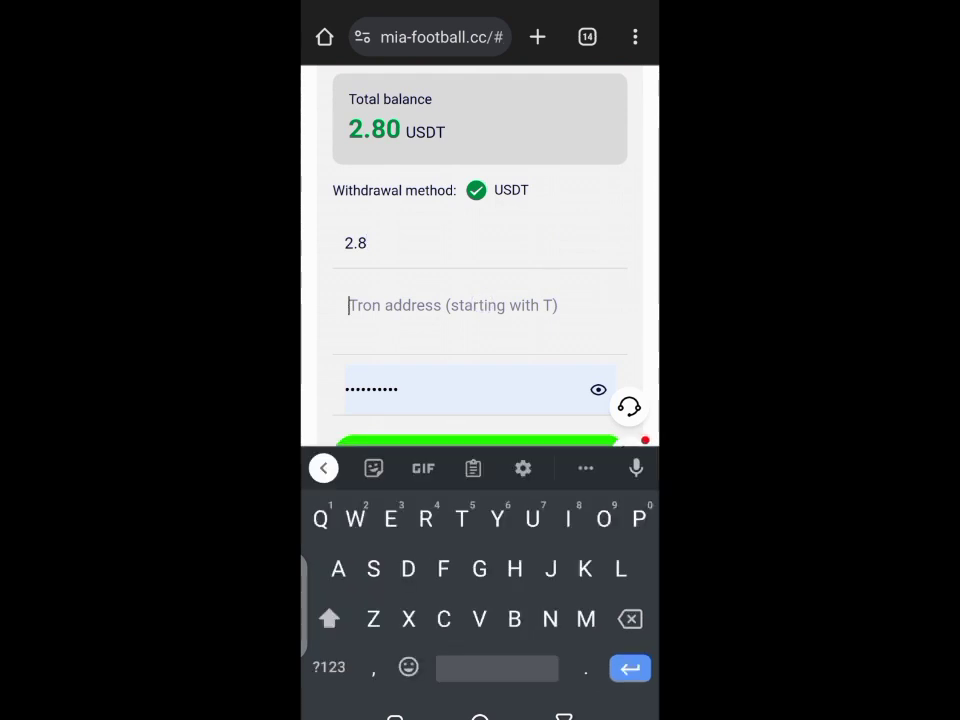
{"action": "left_click", "coordinate": [452, 304]}
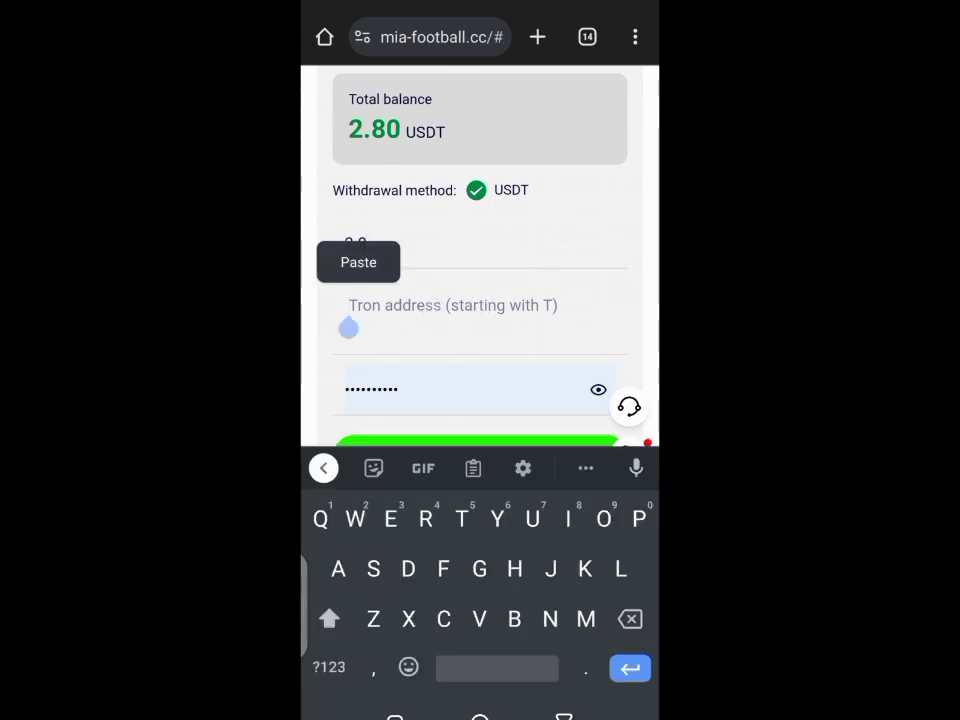
{"action": "left_click", "coordinate": [358, 260]}
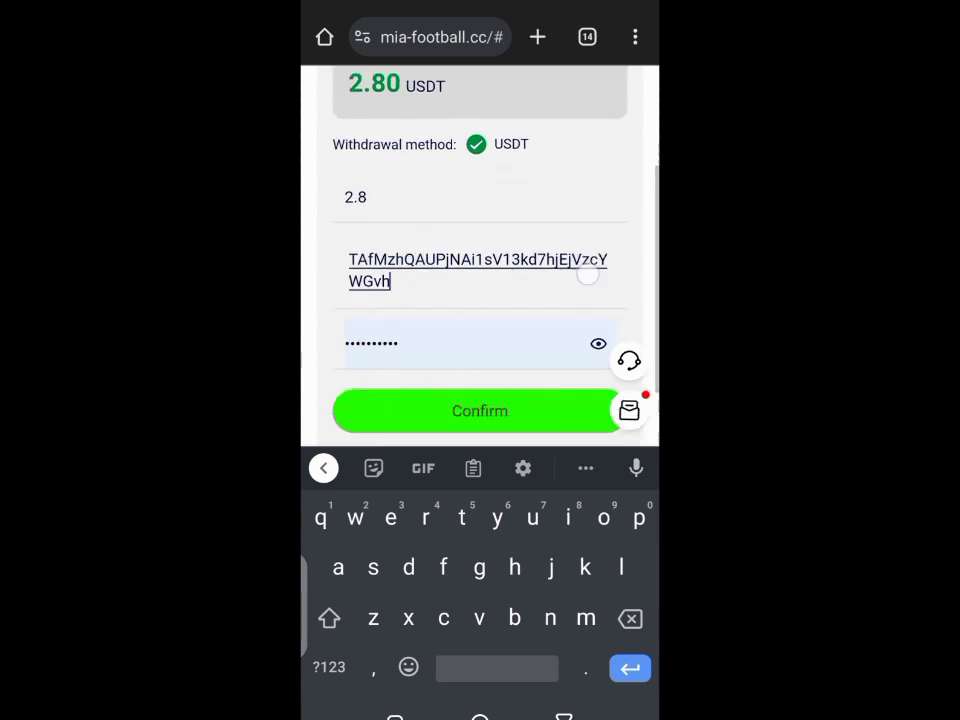
{"action": "left_click", "coordinate": [480, 412]}
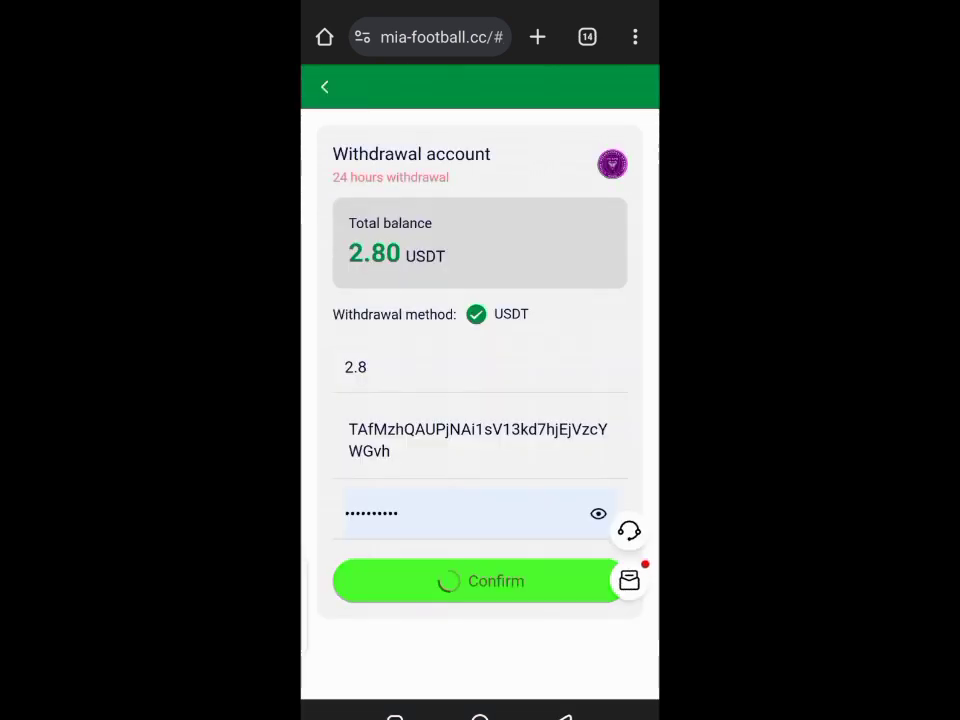
{"action": "left_click", "coordinate": [480, 580]}
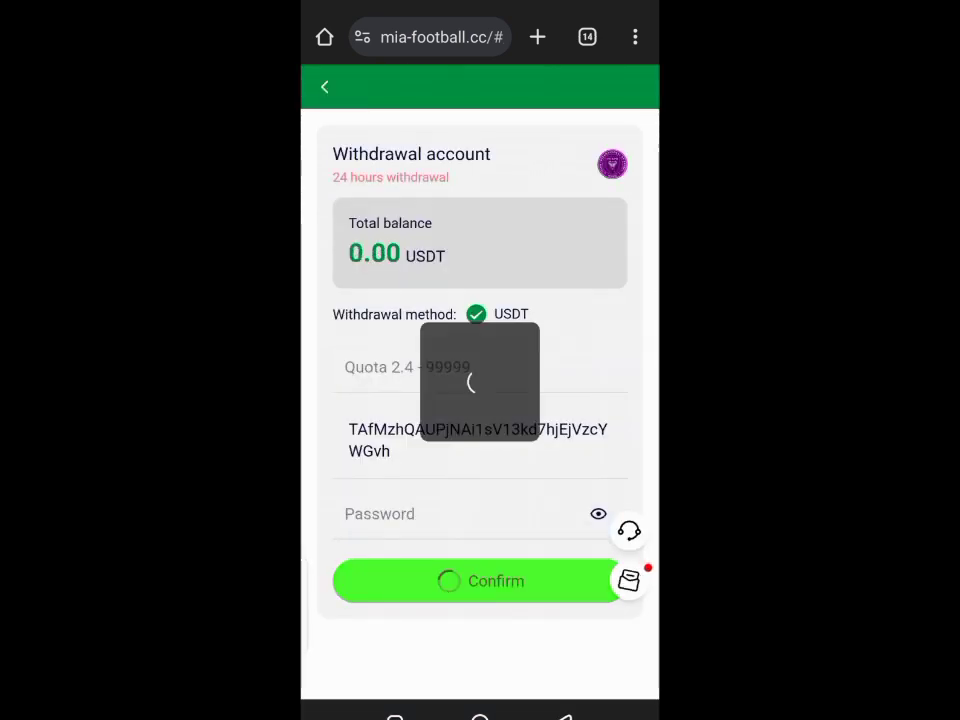
Leave the browser, close the Social Turbo crash dialog and launch KuCoin
{"action": "left_click", "coordinate": [480, 580]}
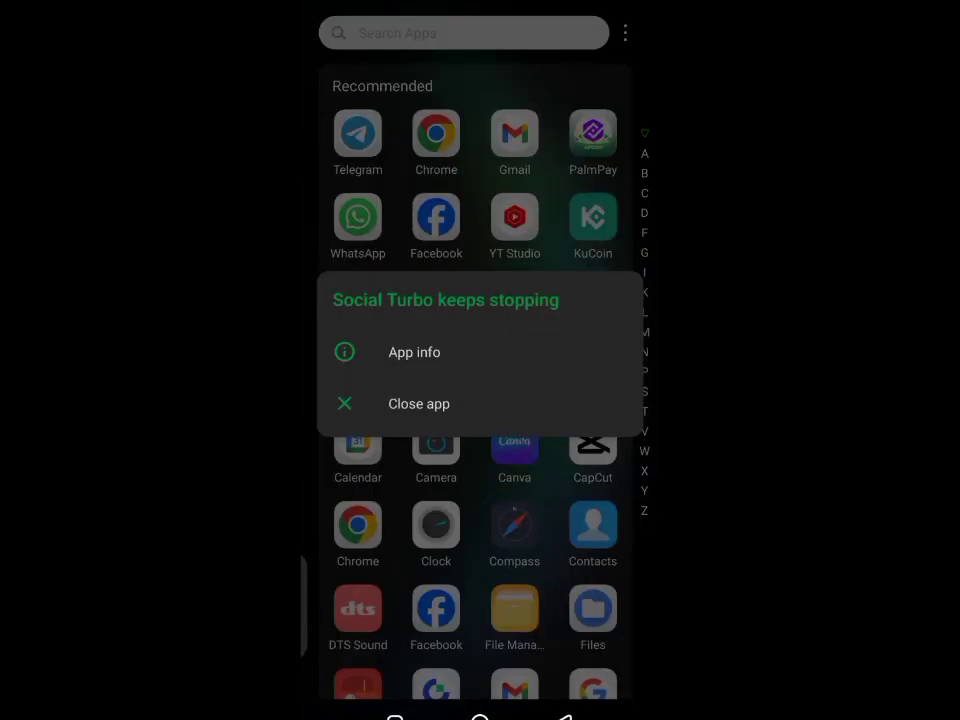
{"action": "left_click", "coordinate": [420, 404]}
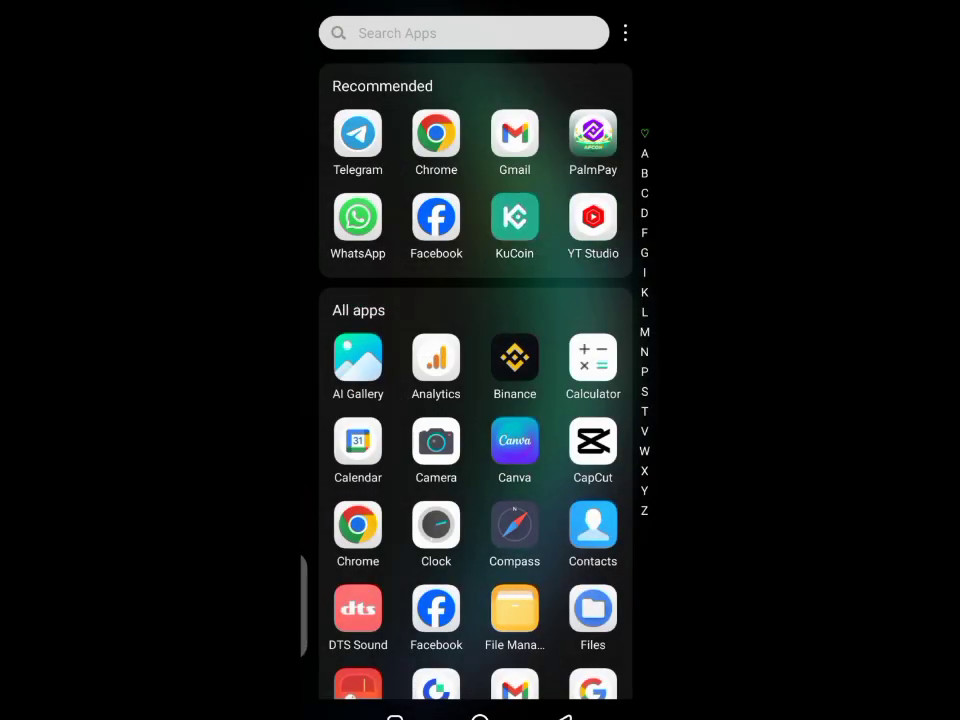
{"action": "left_click", "coordinate": [514, 218]}
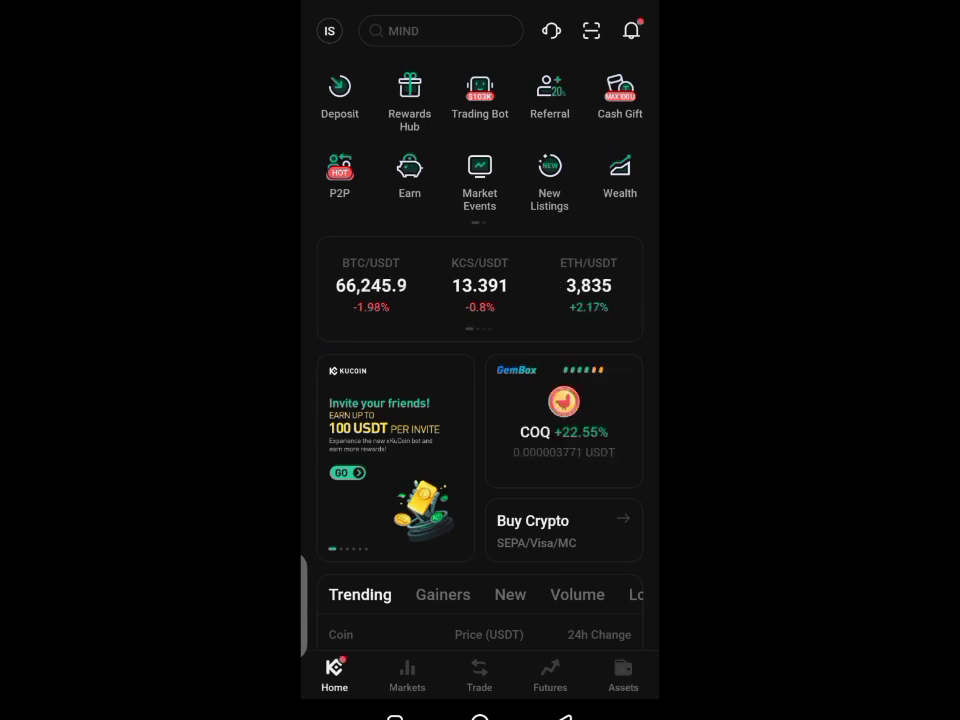
Show the deposit history and the details of the completed 2.8 USDT Tron deposit
{"action": "left_click", "coordinate": [624, 674]}
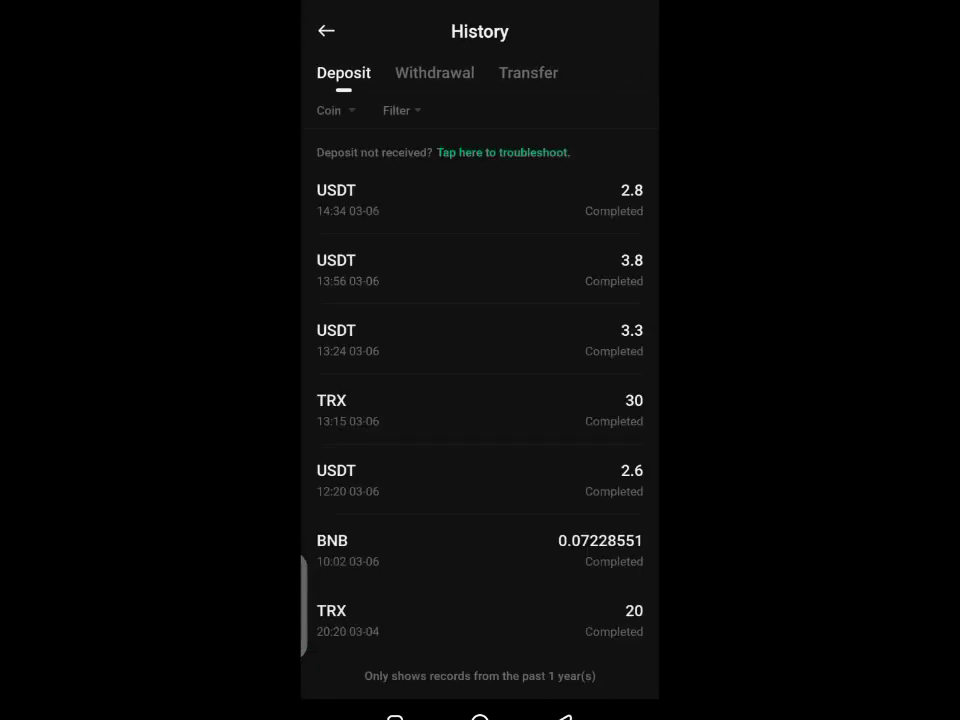
{"action": "left_click", "coordinate": [480, 200]}
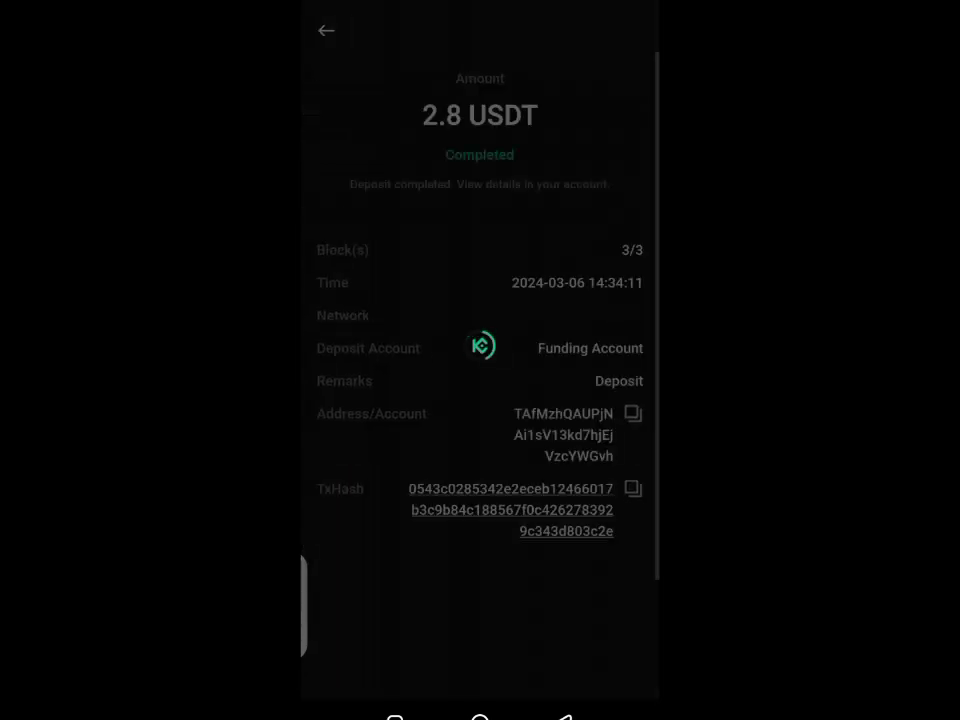